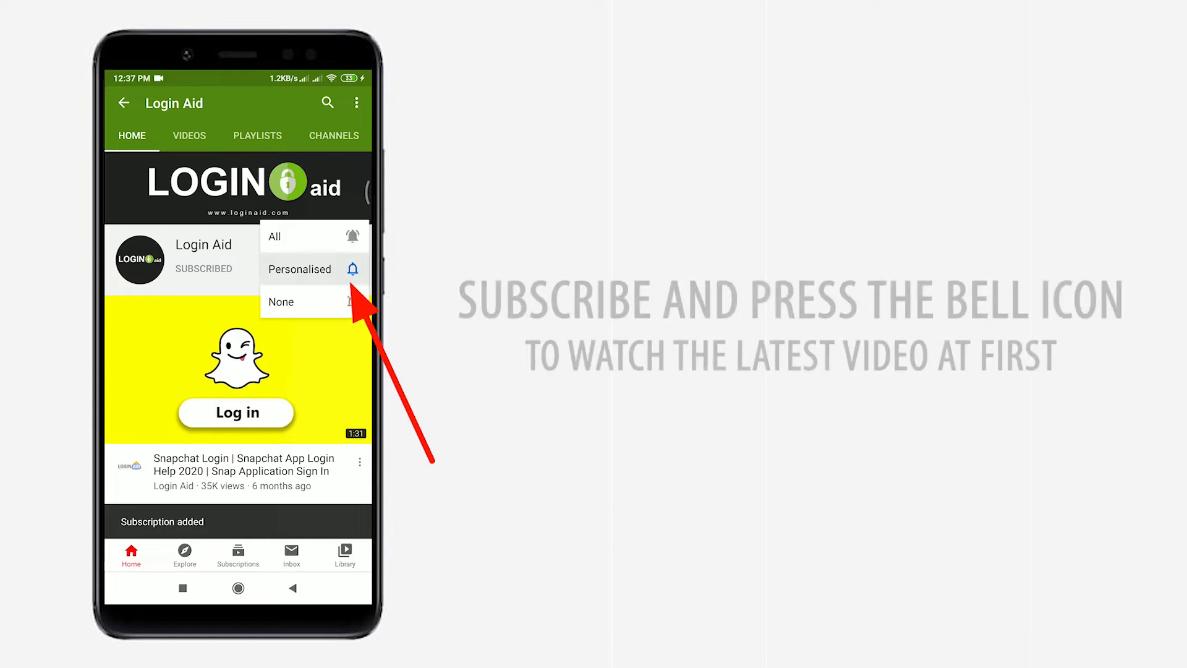
- Launch the ICQ app from the phone's home screen
click(274, 236)
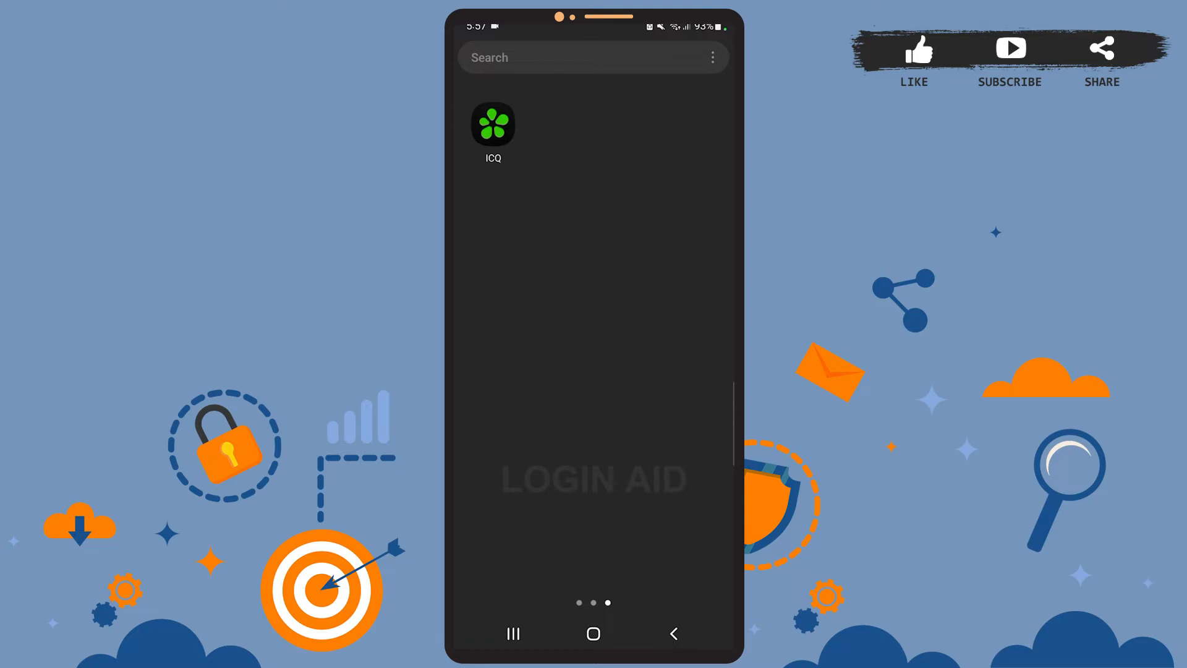
click(492, 124)
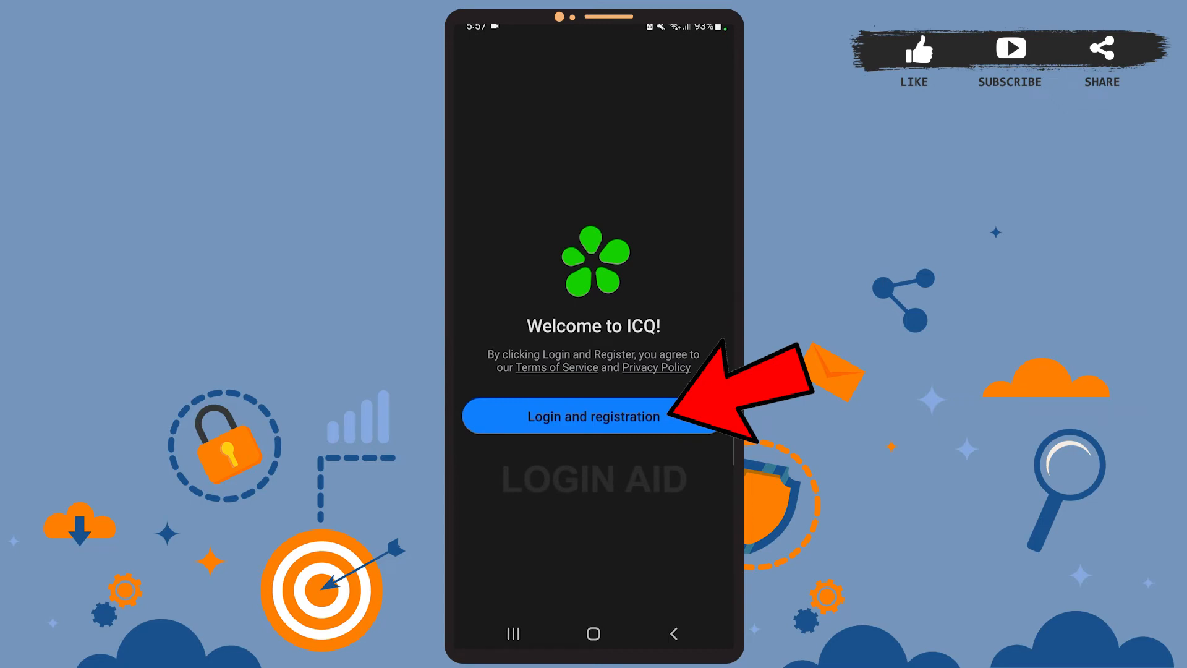
- Choose Login and registration, enter a phone number, and request a verification code
click(593, 416)
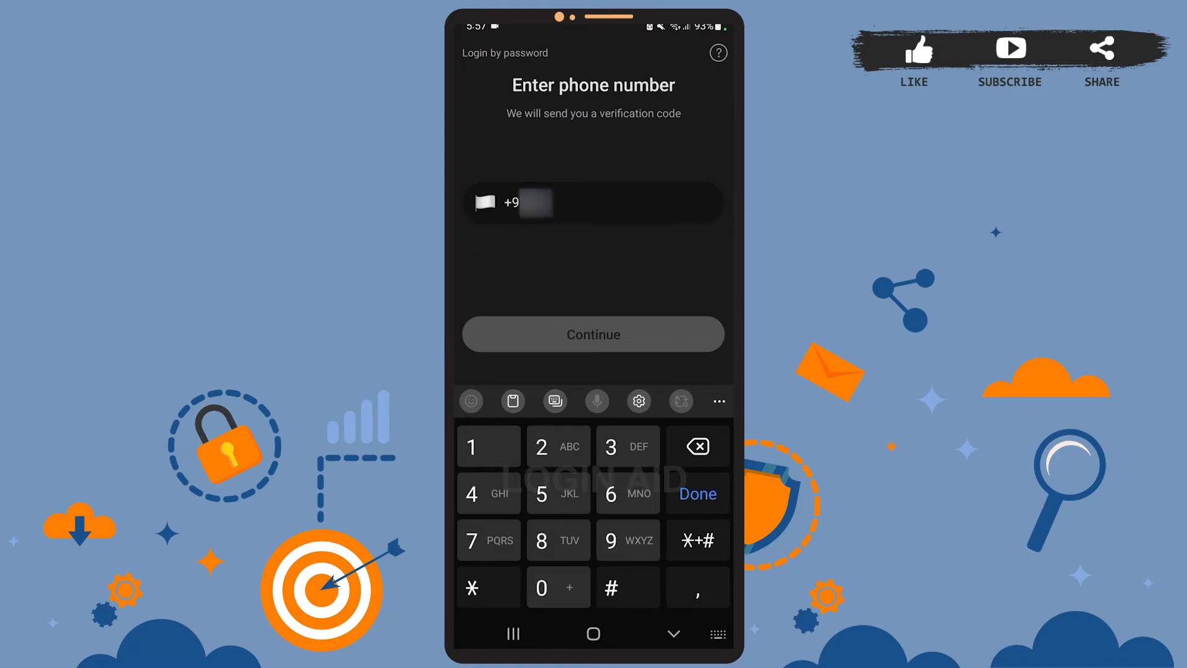
click(593, 333)
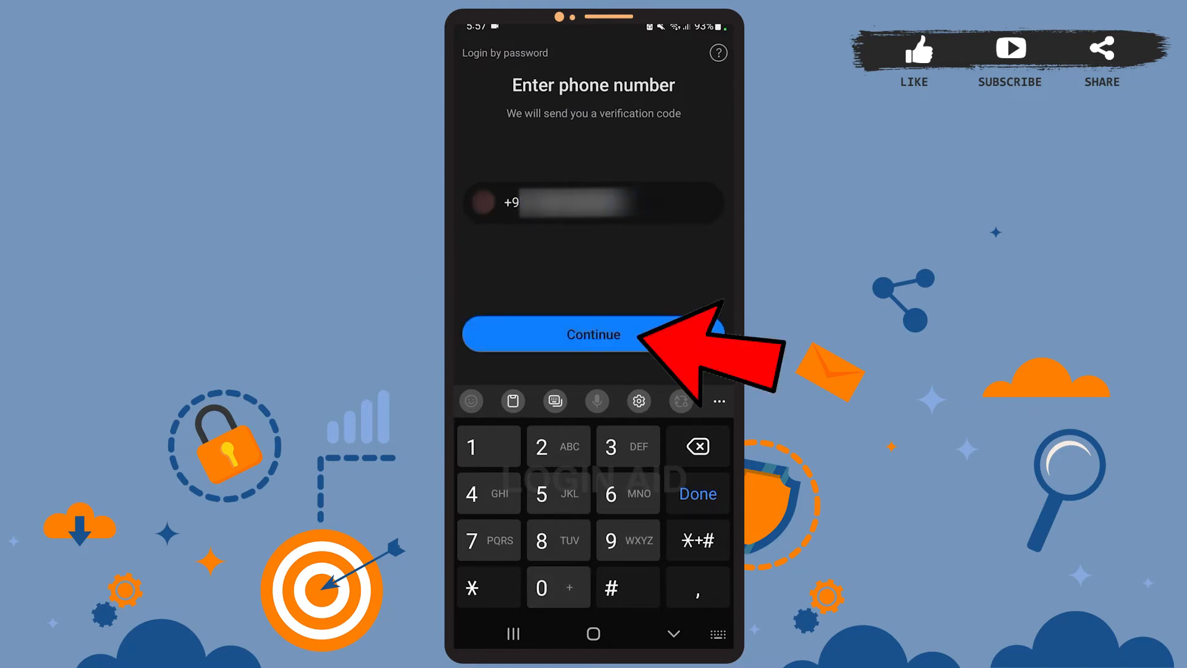
click(593, 334)
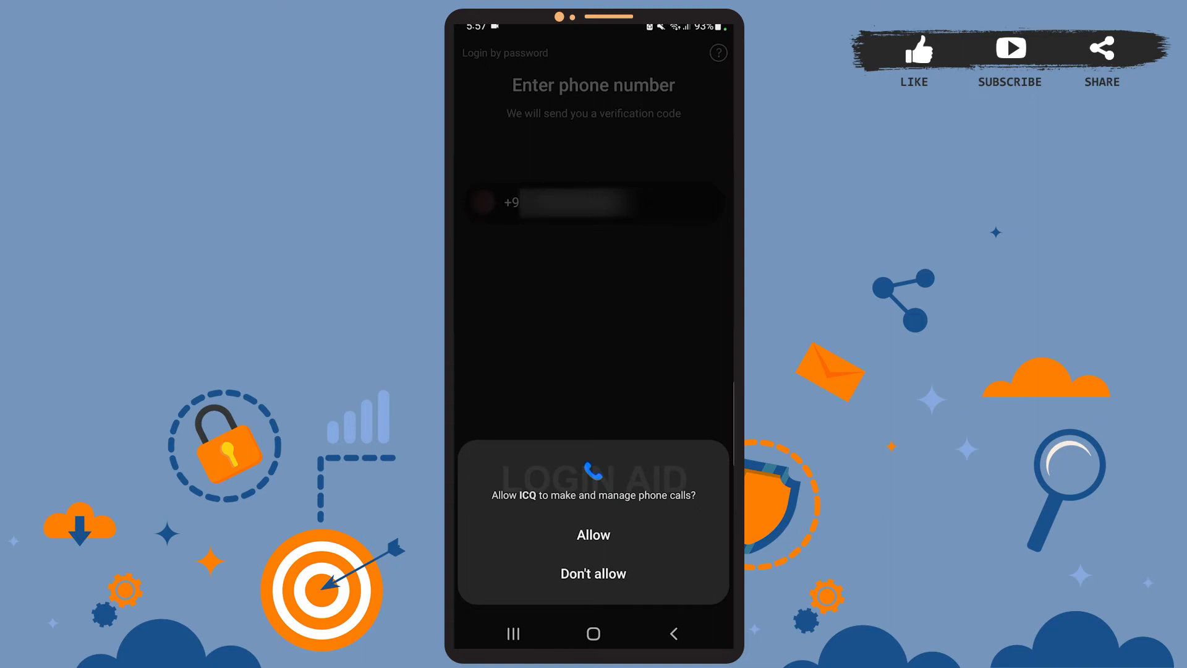
- Allow ICQ to make and manage phone calls to get through verification
click(593, 534)
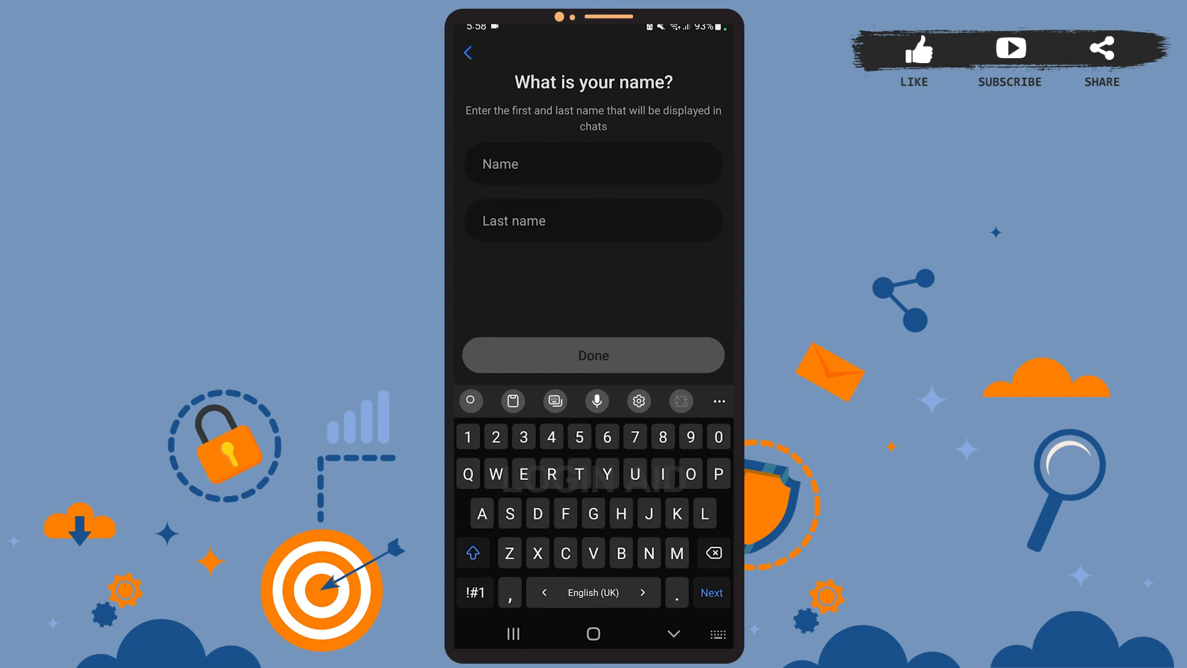
text(Joe)
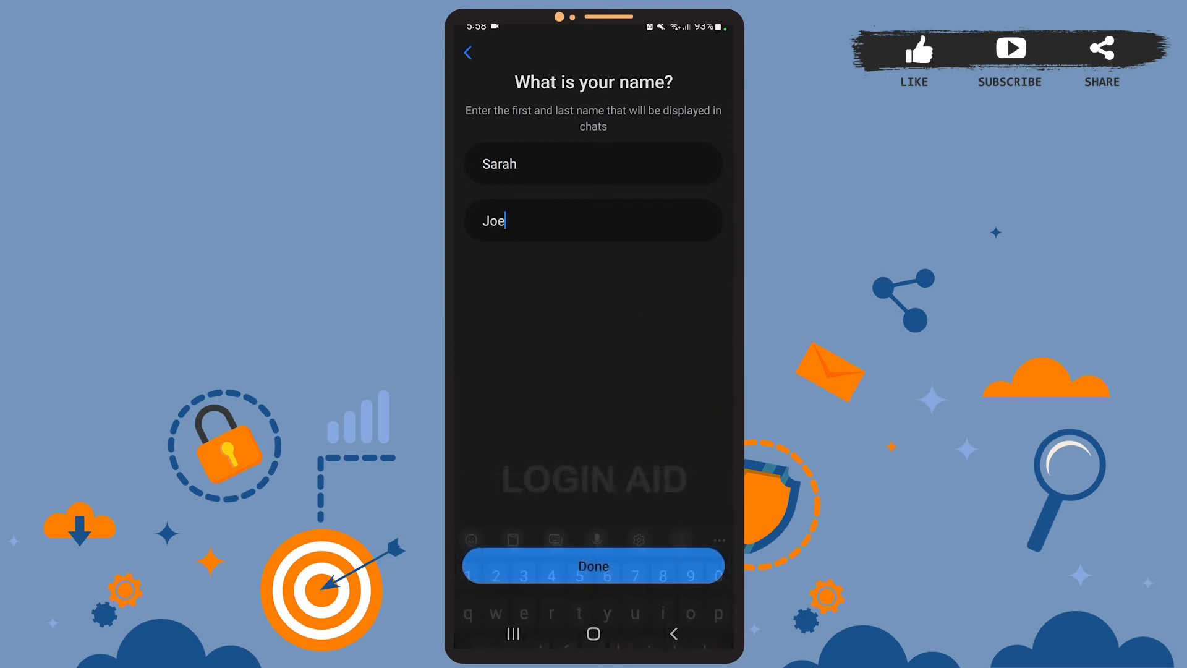
click(593, 566)
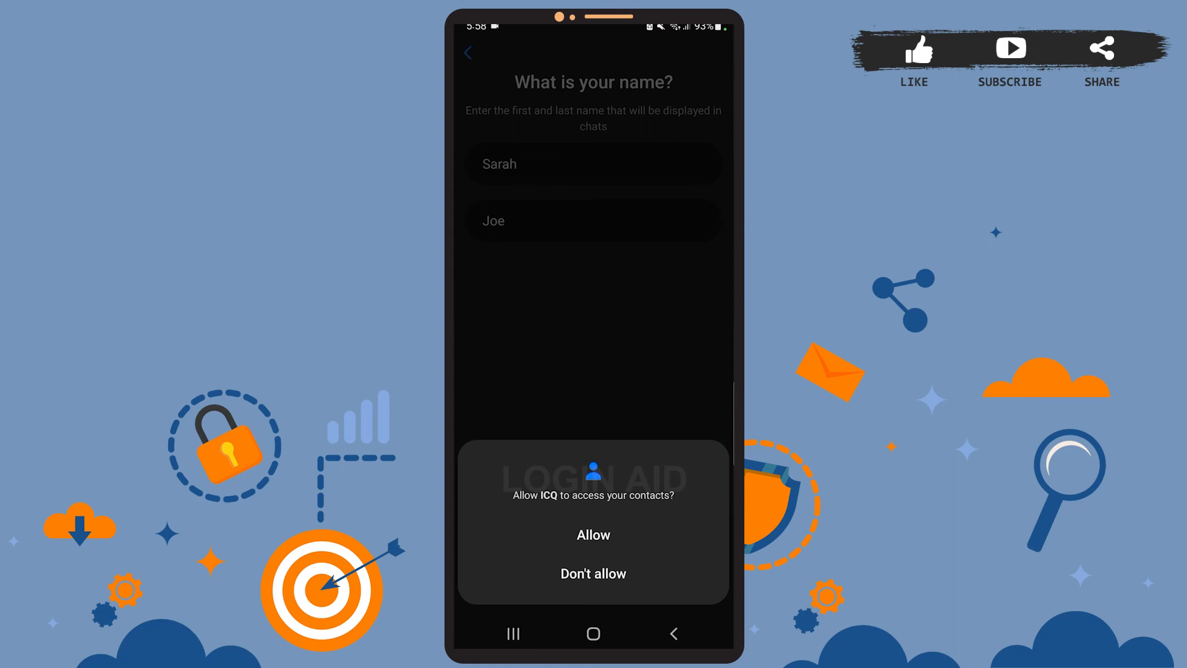
click(593, 534)
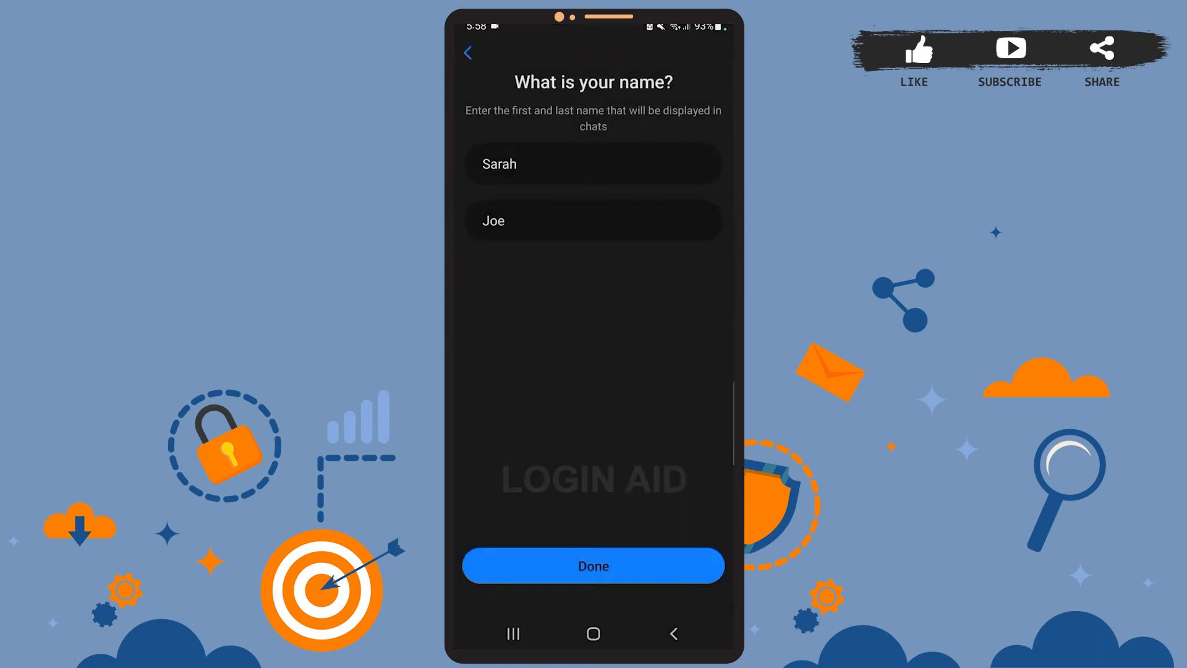
click(593, 566)
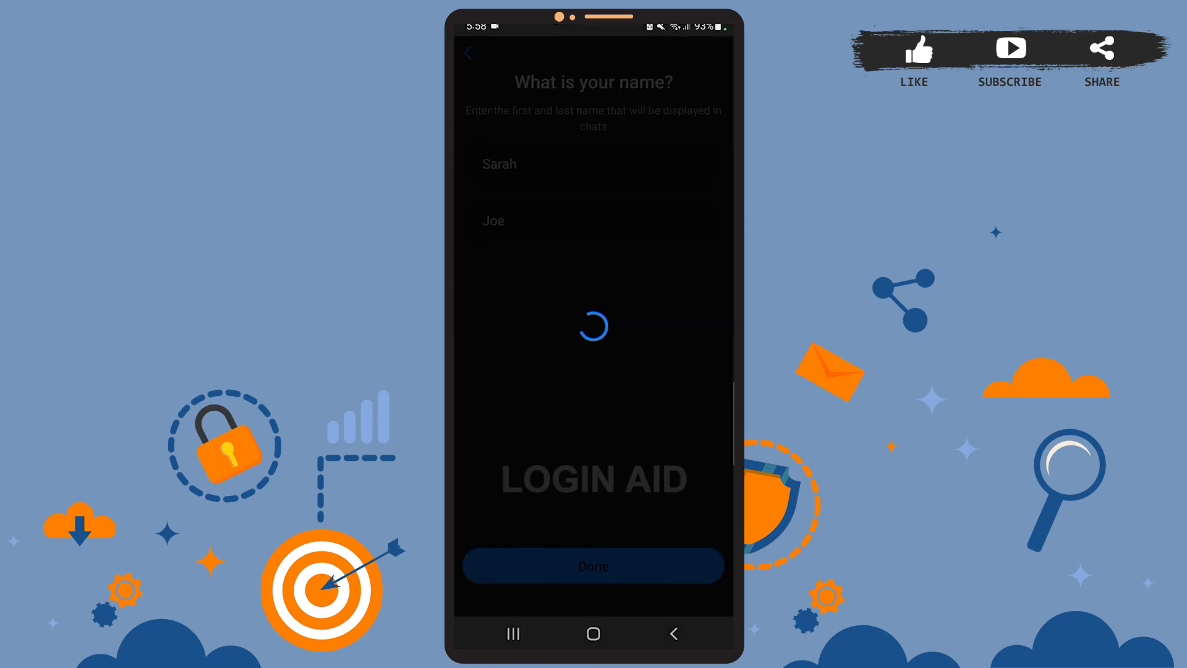
click(593, 566)
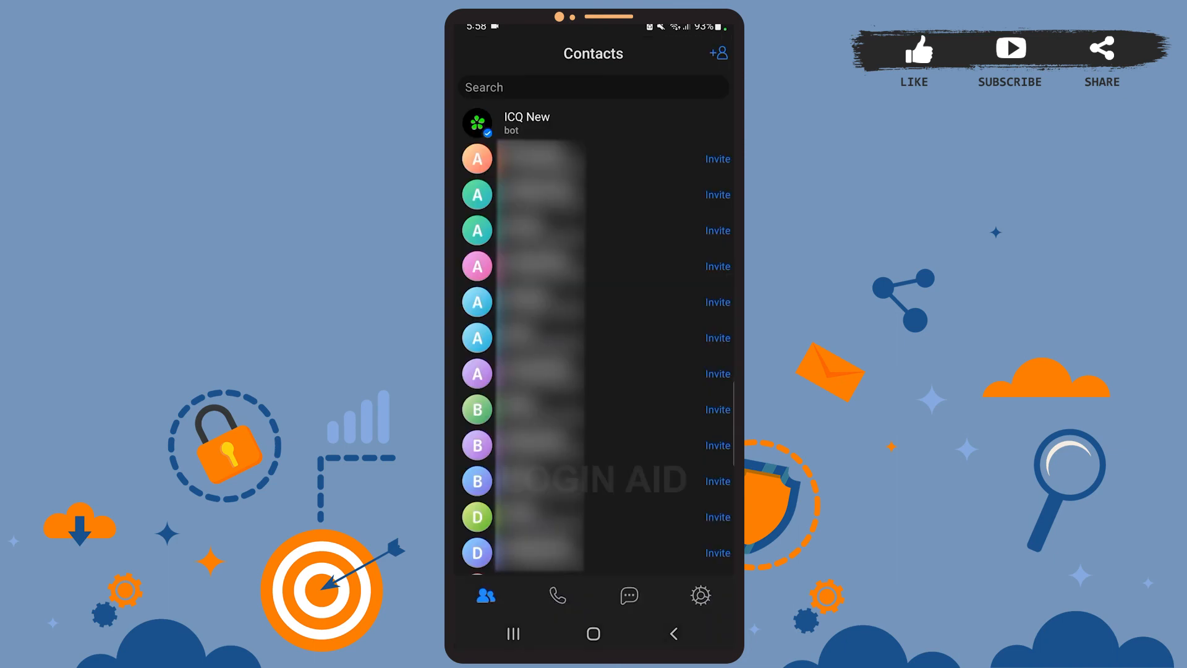
click(557, 597)
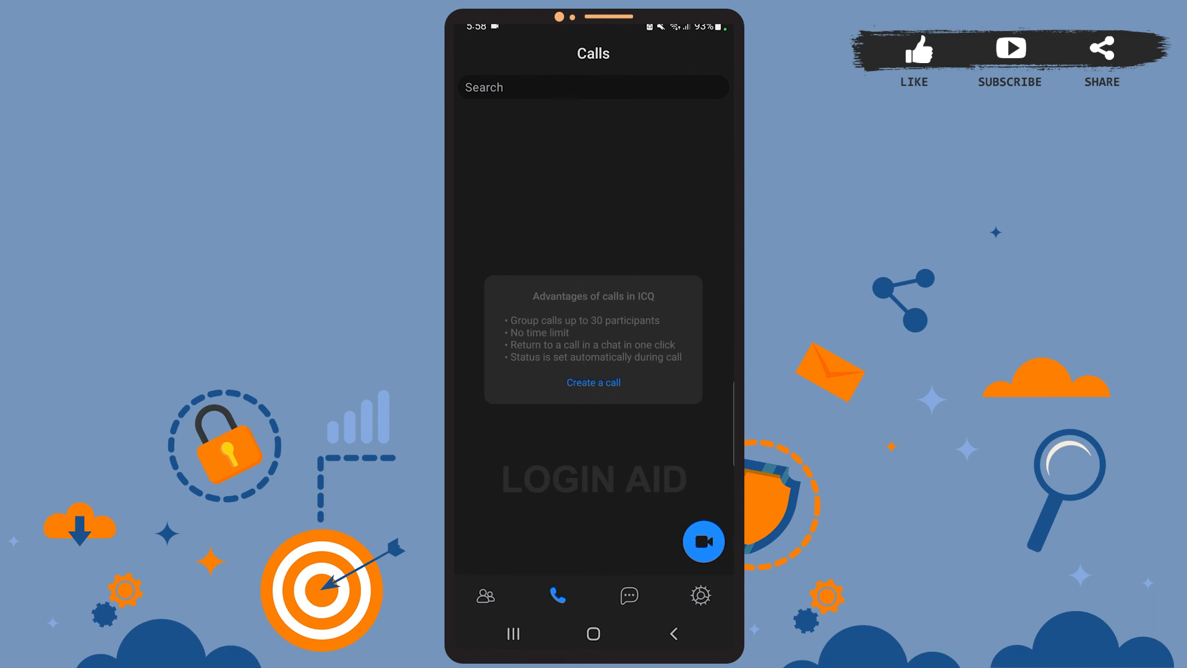
click(700, 595)
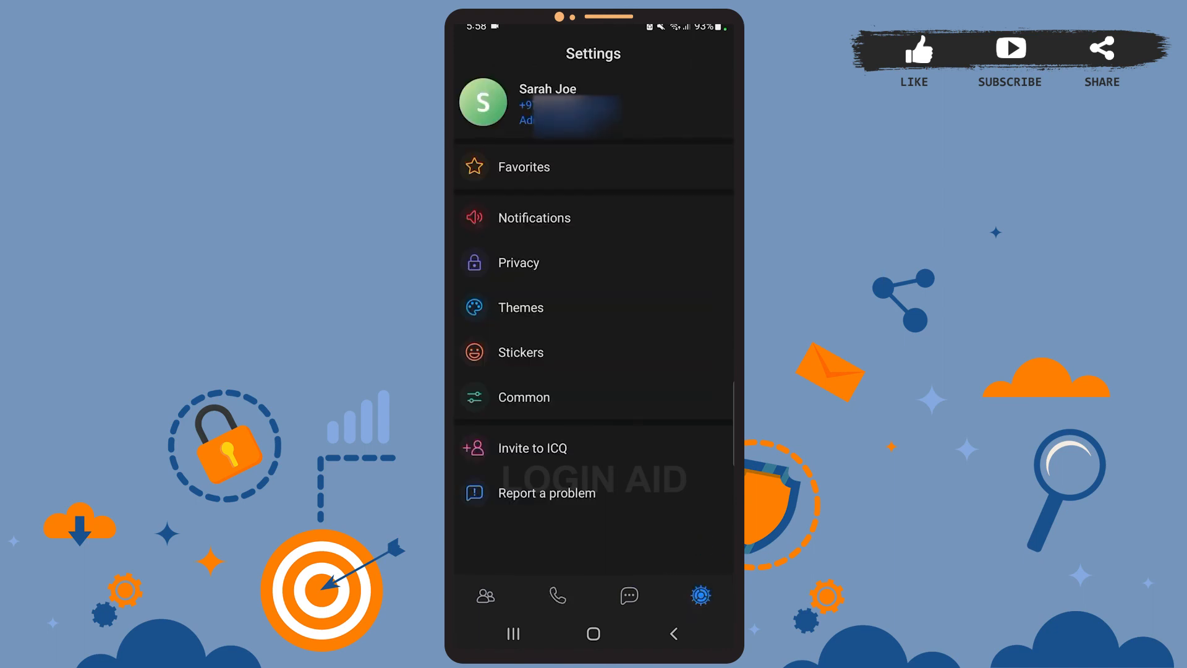